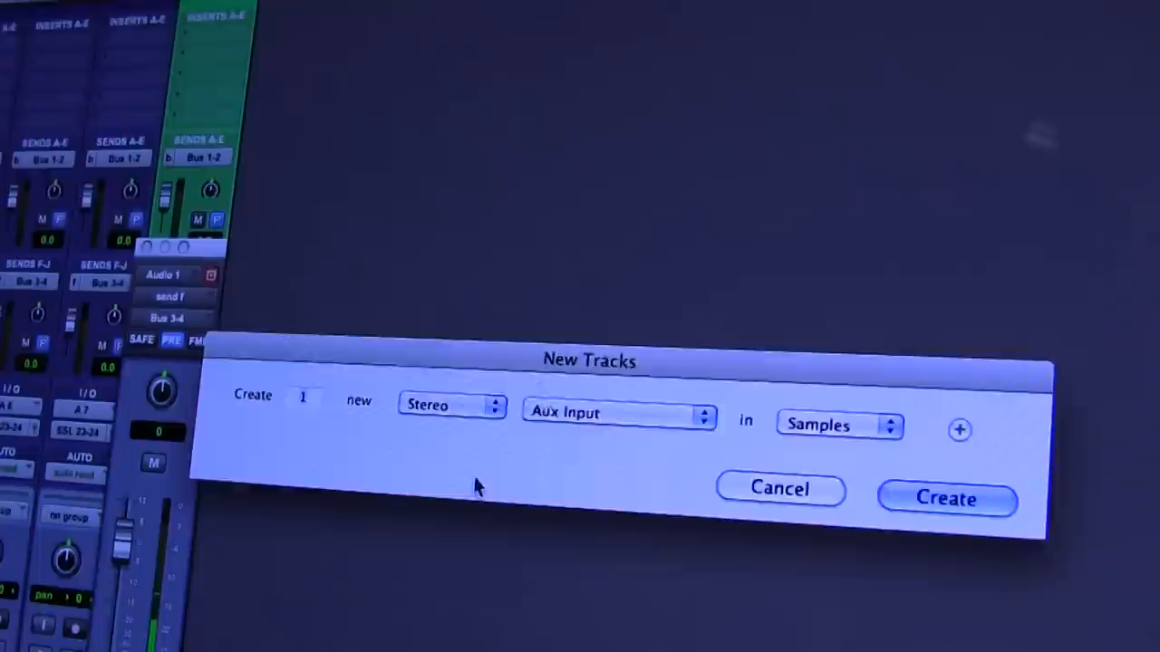
Step: Set the New Track dialog to create 1 stereo Aux Input track in samples
click(945, 498)
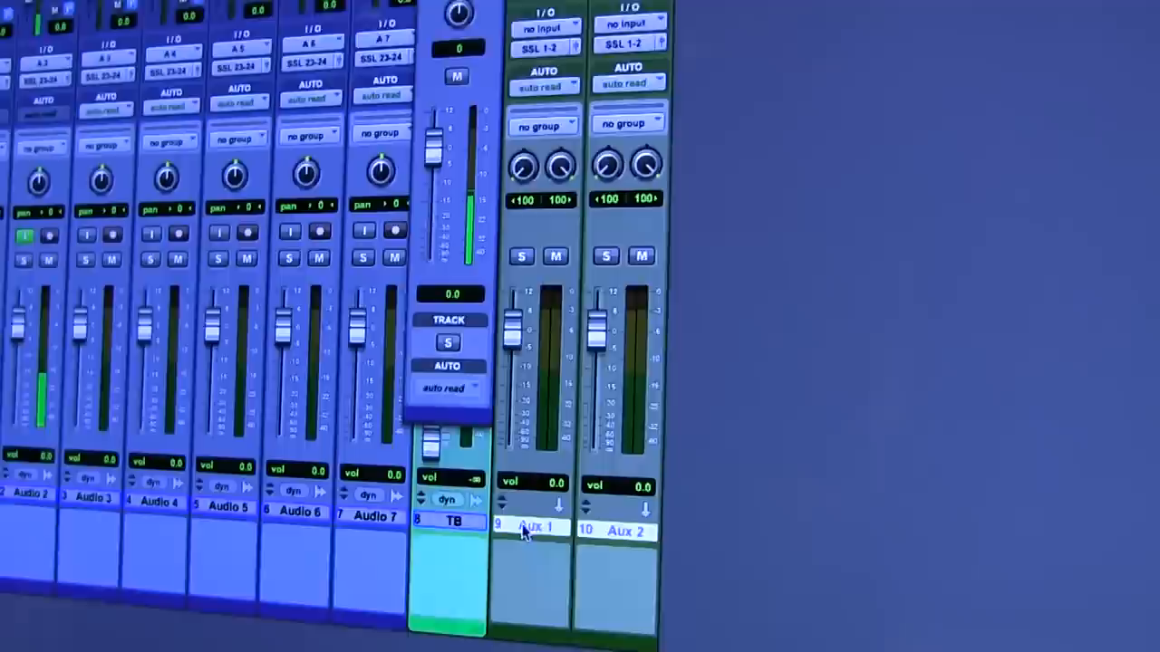